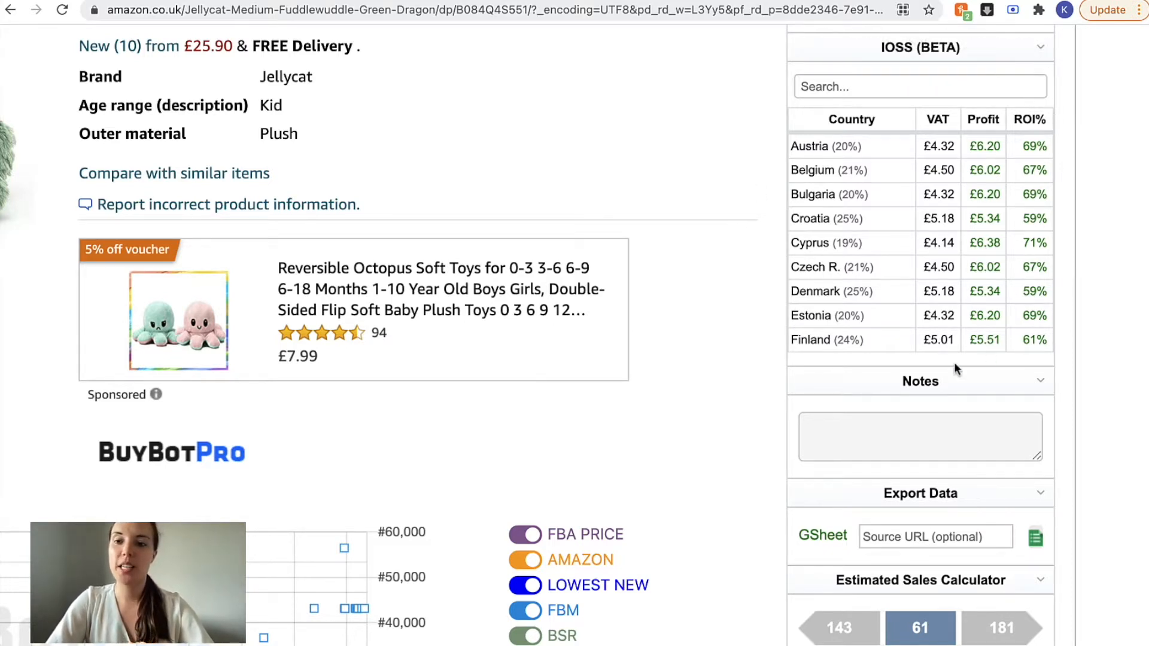
{"action": "mouse_move", "coordinate": [734, 293]}
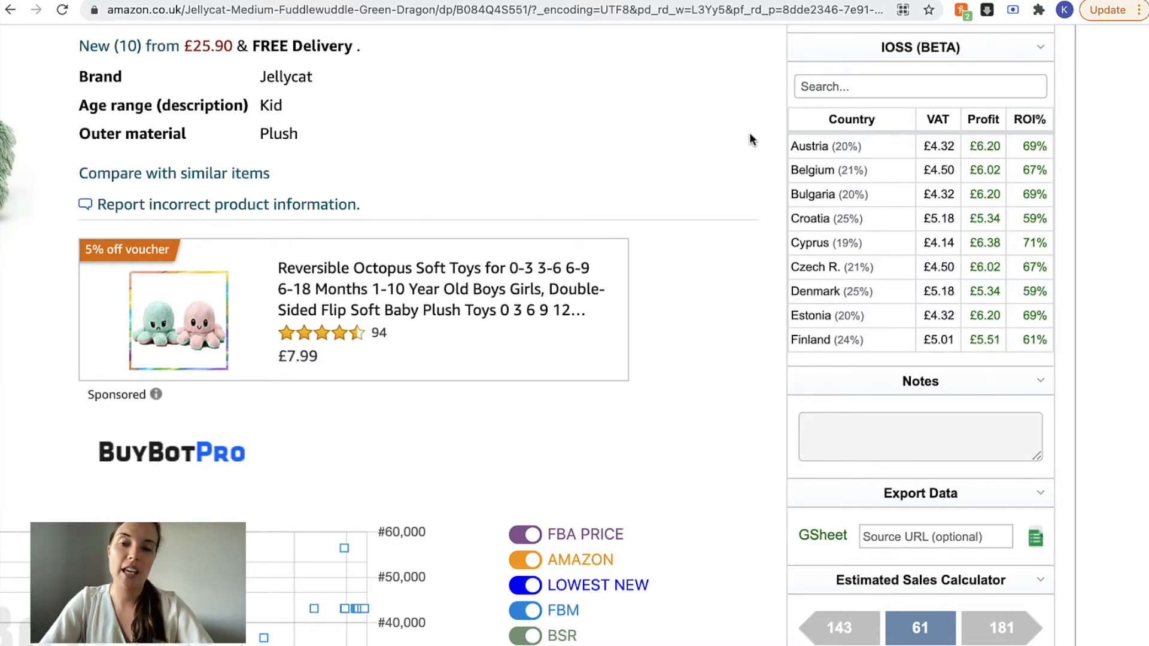
{"action": "mouse_move", "coordinate": [859, 154]}
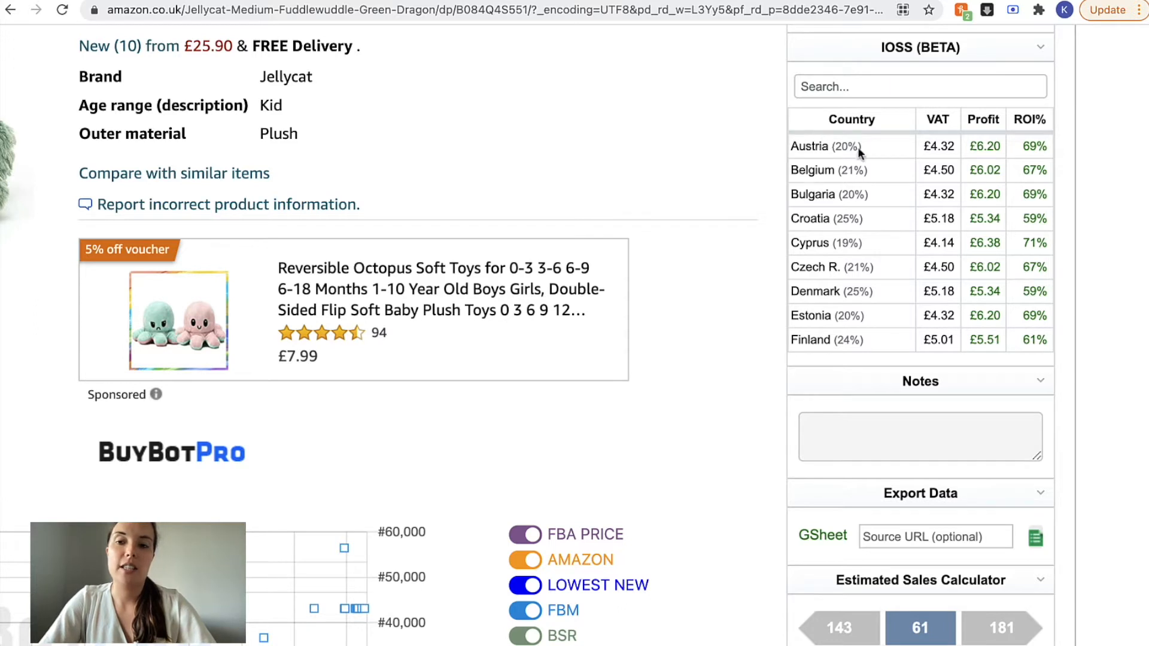
{"action": "mouse_move", "coordinate": [940, 153]}
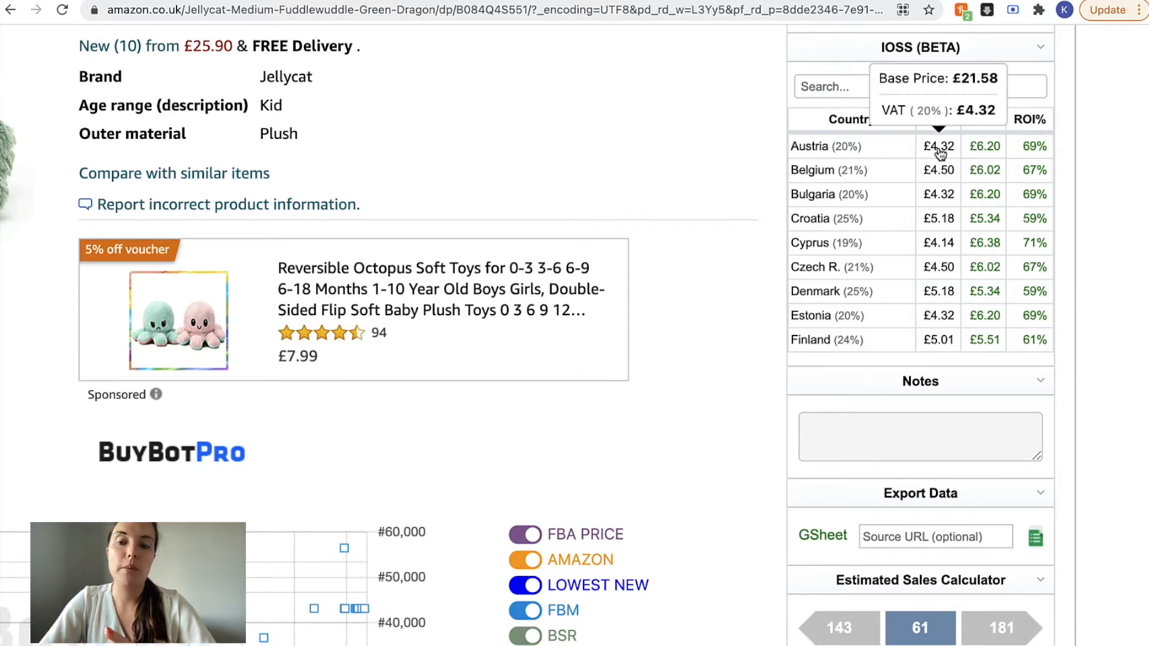
{"action": "mouse_move", "coordinate": [734, 168]}
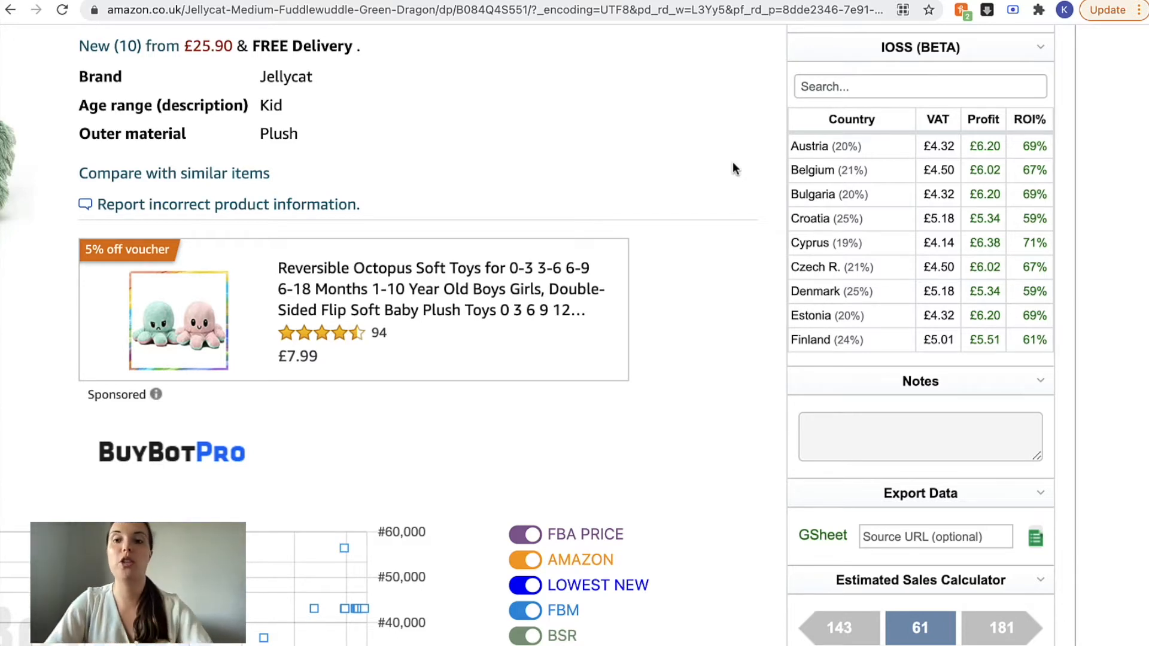
{"action": "mouse_move", "coordinate": [902, 149]}
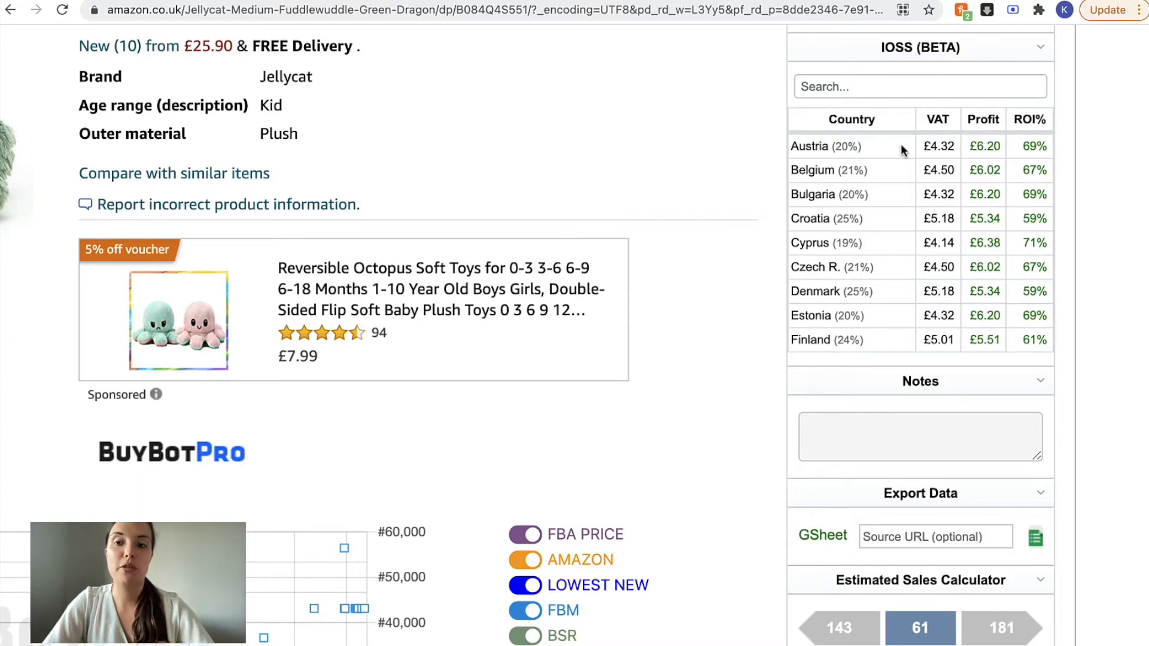
{"action": "mouse_move", "coordinate": [965, 156]}
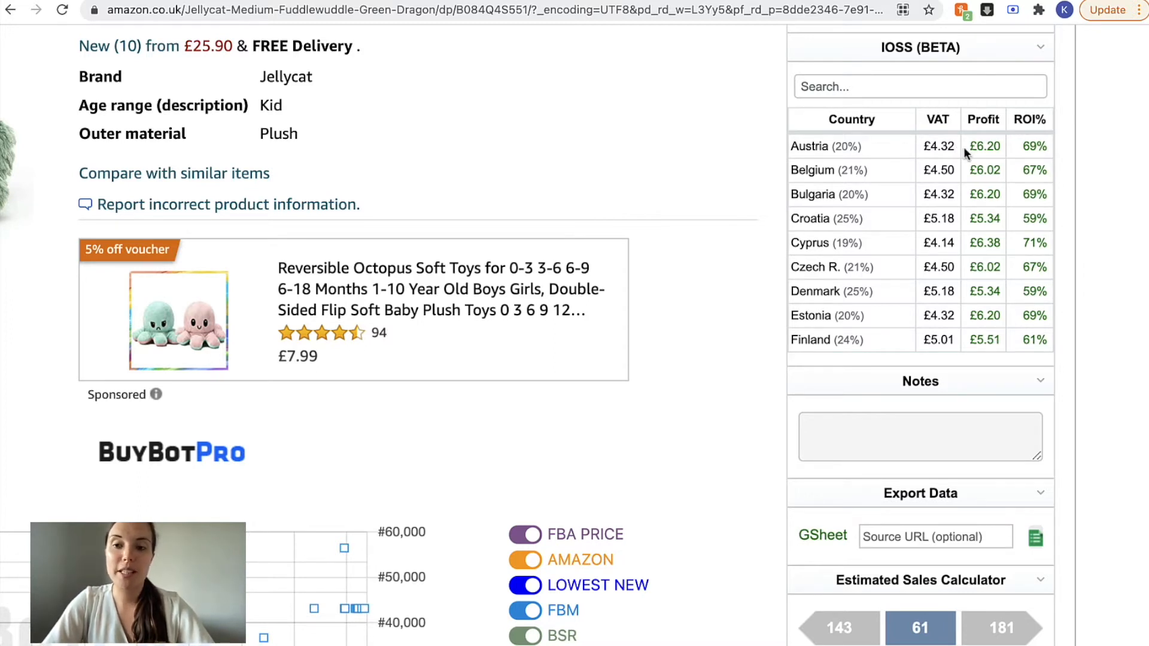
{"action": "mouse_move", "coordinate": [1021, 146]}
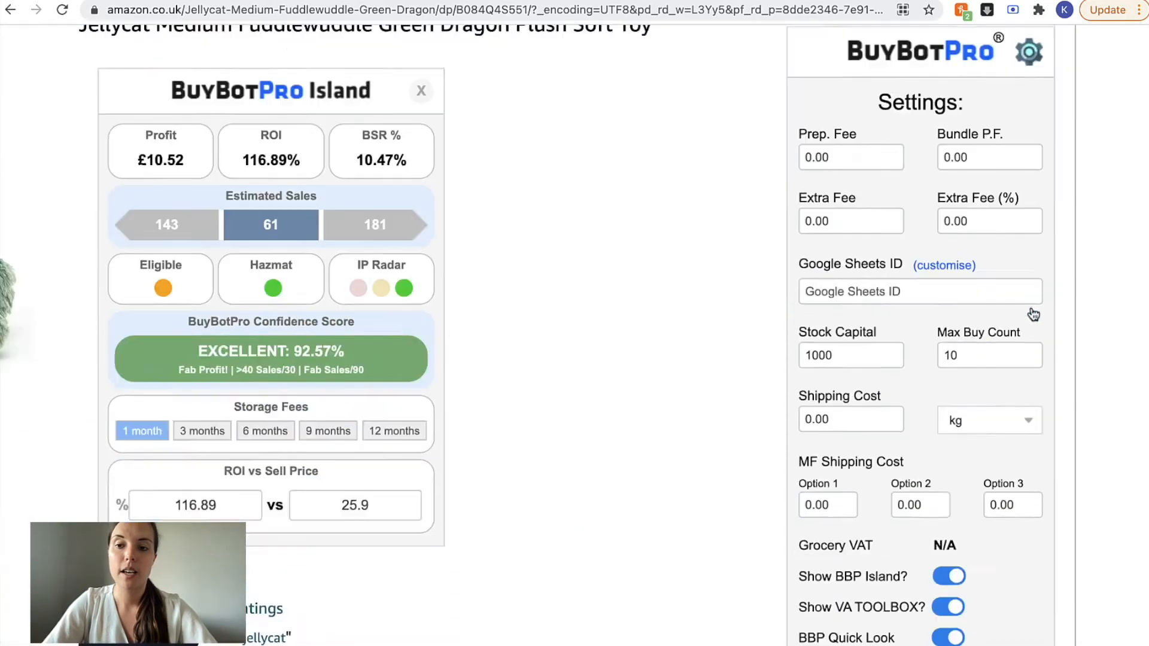
Scroll down BuyBotPro settings to the IOSS country settings section
{"action": "scroll", "scroll_direction": "down", "scroll_amount": 3}
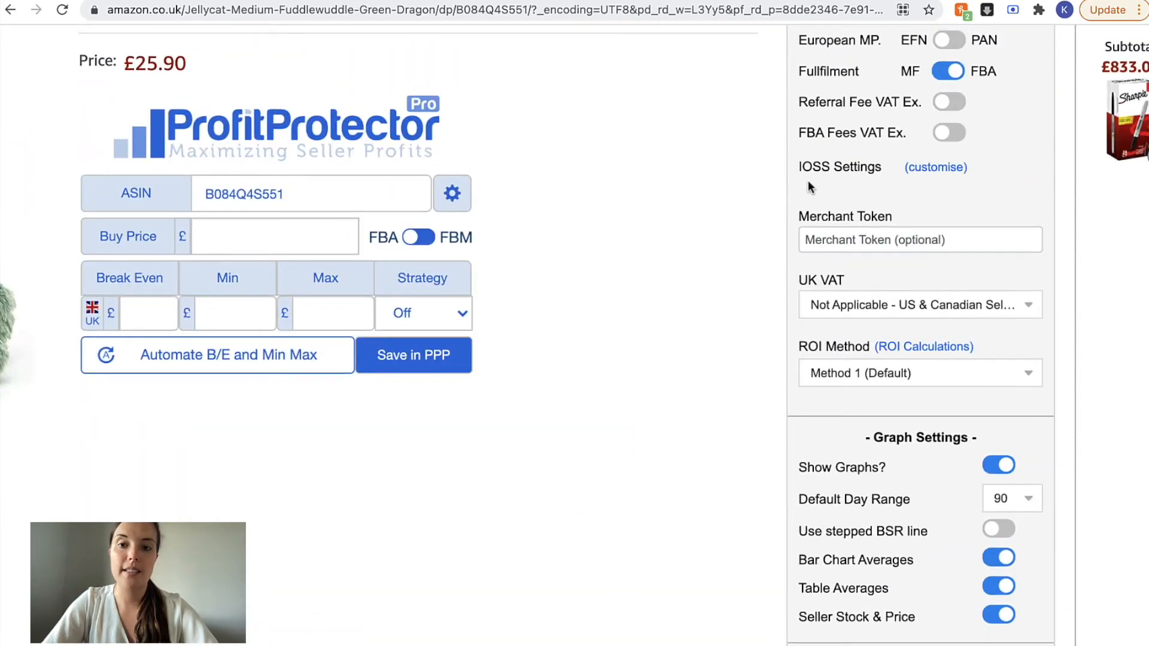
{"action": "mouse_move", "coordinate": [934, 170]}
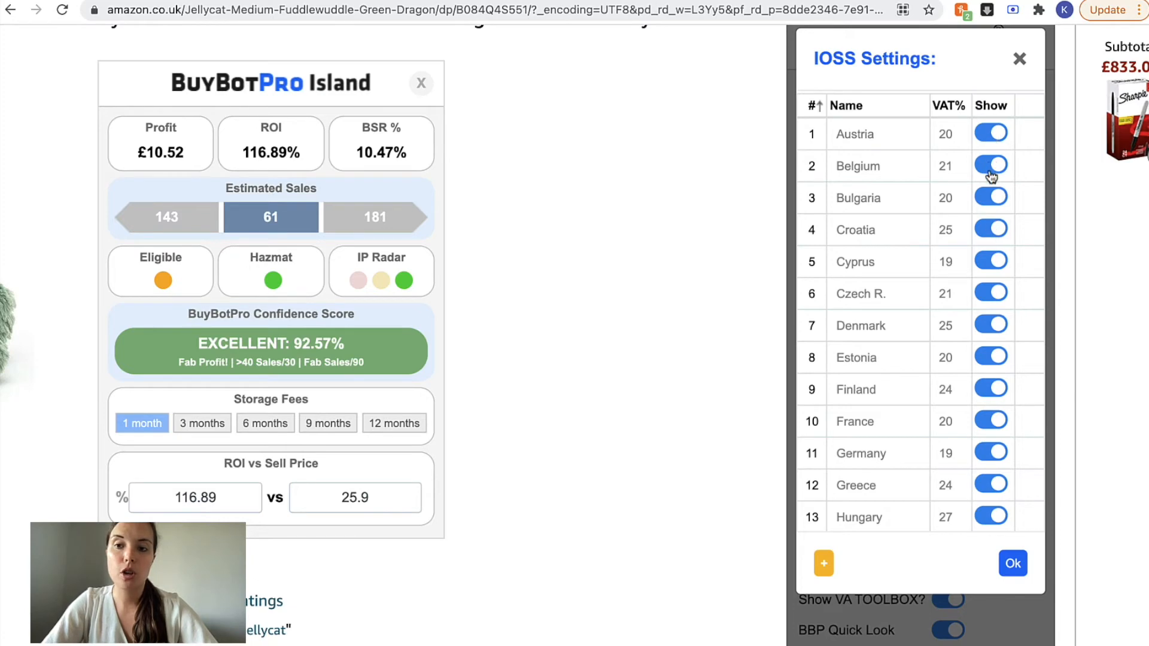
Toggle Belgium's Show switch off and back on in the IOSS list
{"action": "left_click", "coordinate": [991, 166]}
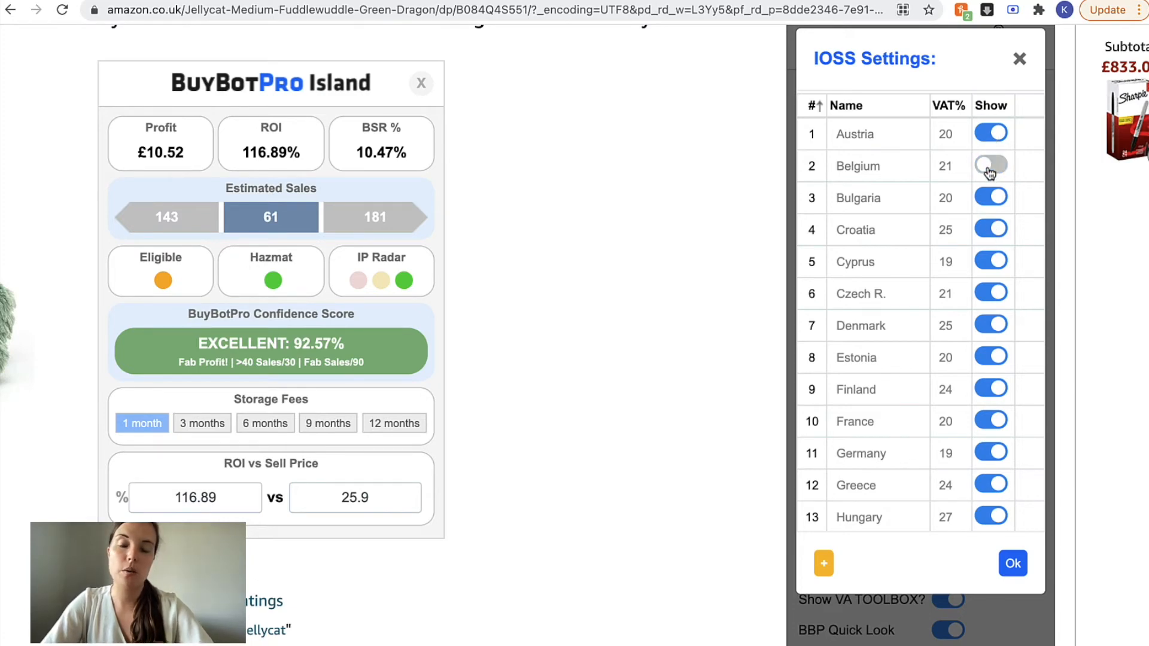
{"action": "left_click", "coordinate": [991, 166]}
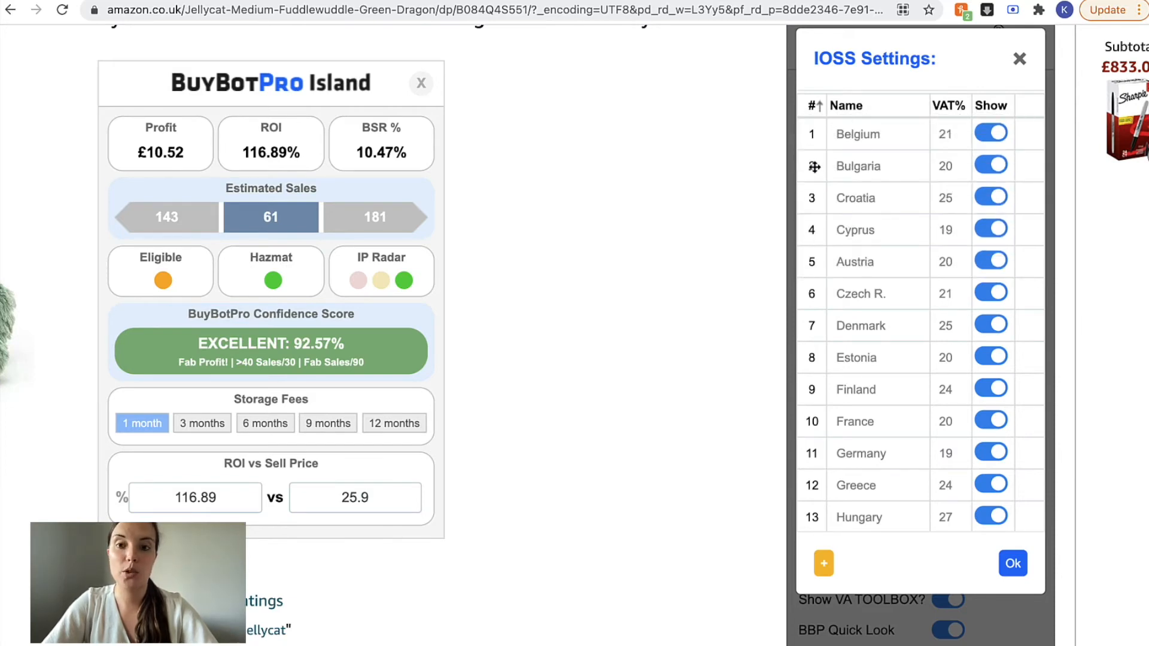
Drag Bulgaria below Austria, scroll the list, and close IOSS Settings
{"action": "left_click_drag", "start_coordinate": [813, 165], "coordinate": [813, 261]}
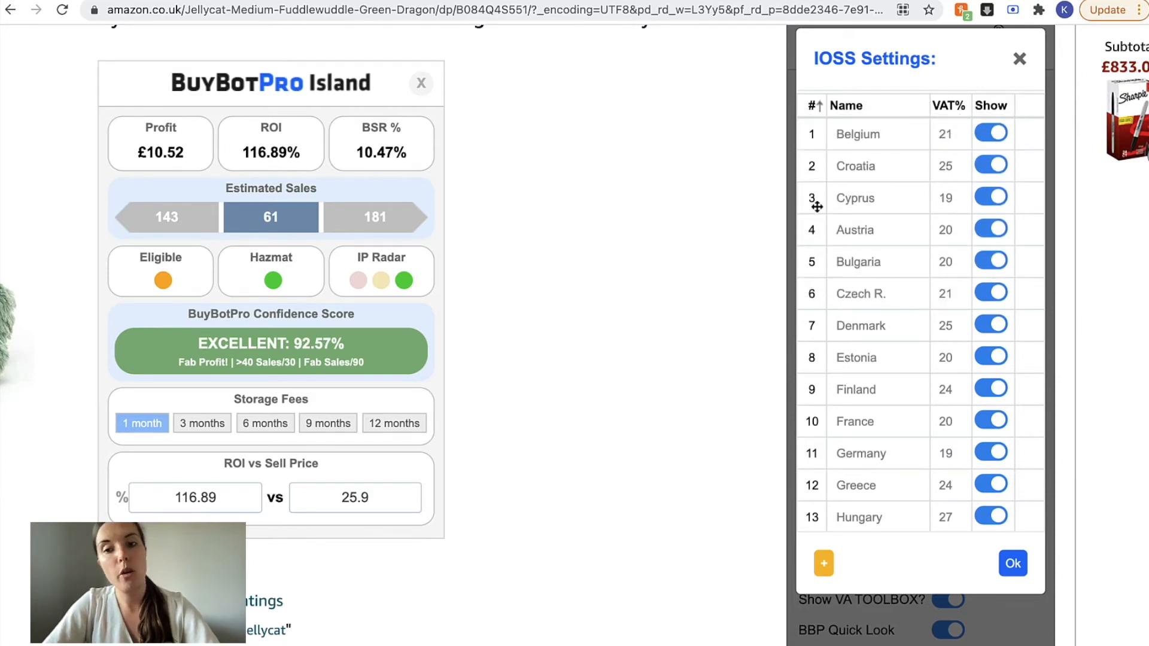
{"action": "scroll", "scroll_direction": "down", "scroll_amount": 3}
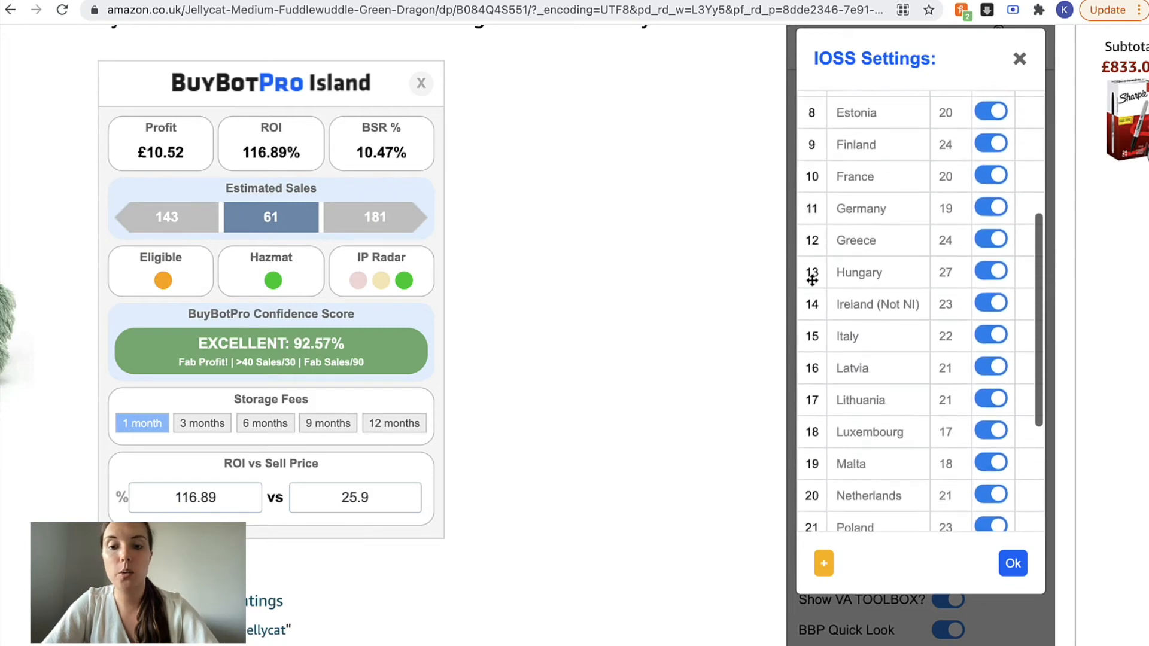
{"action": "scroll", "scroll_direction": "down", "scroll_amount": 3}
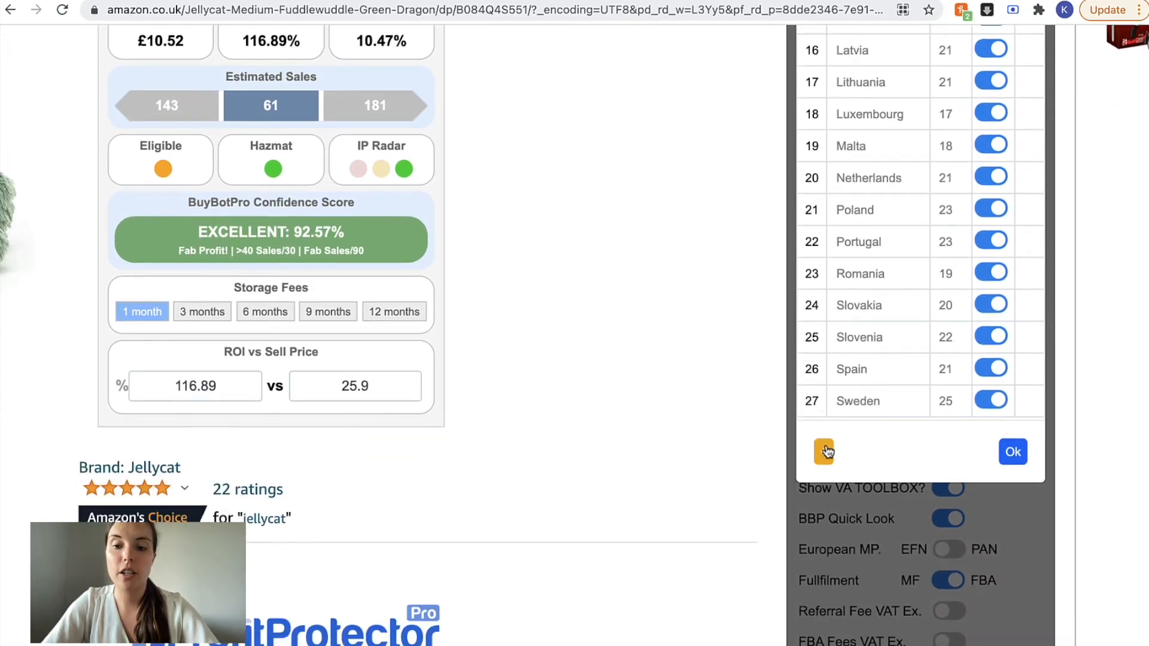
{"action": "left_click", "coordinate": [823, 451]}
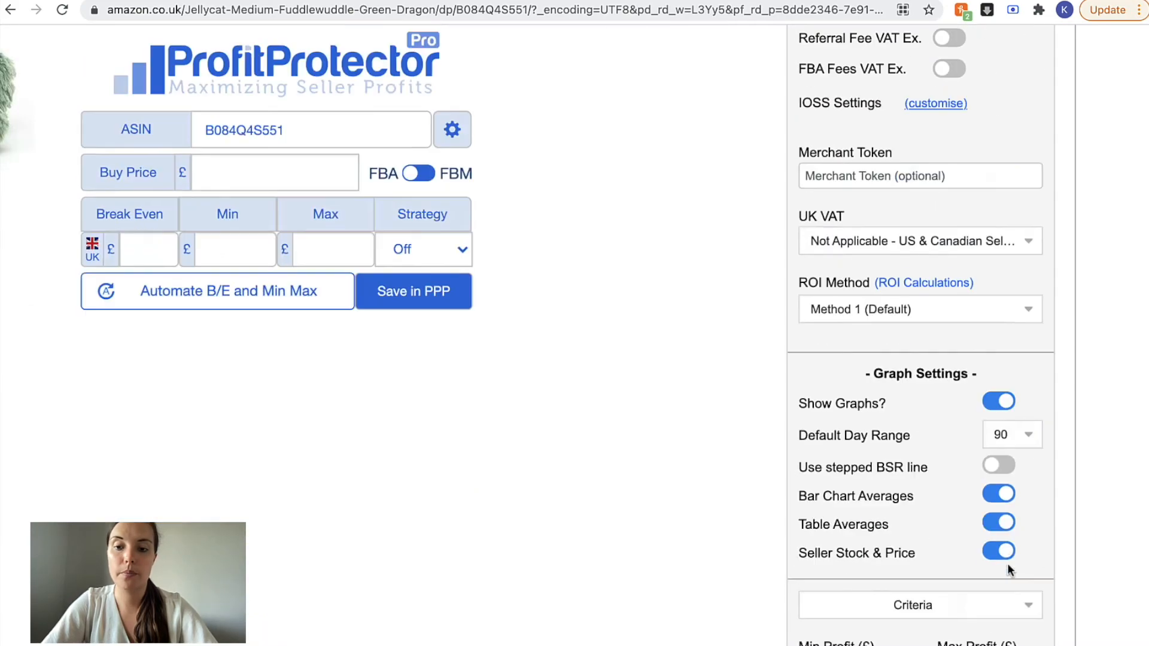
Scroll the reloading Amazon page while BuyBotPro panels start loading
{"action": "scroll", "scroll_direction": "down", "scroll_amount": 3}
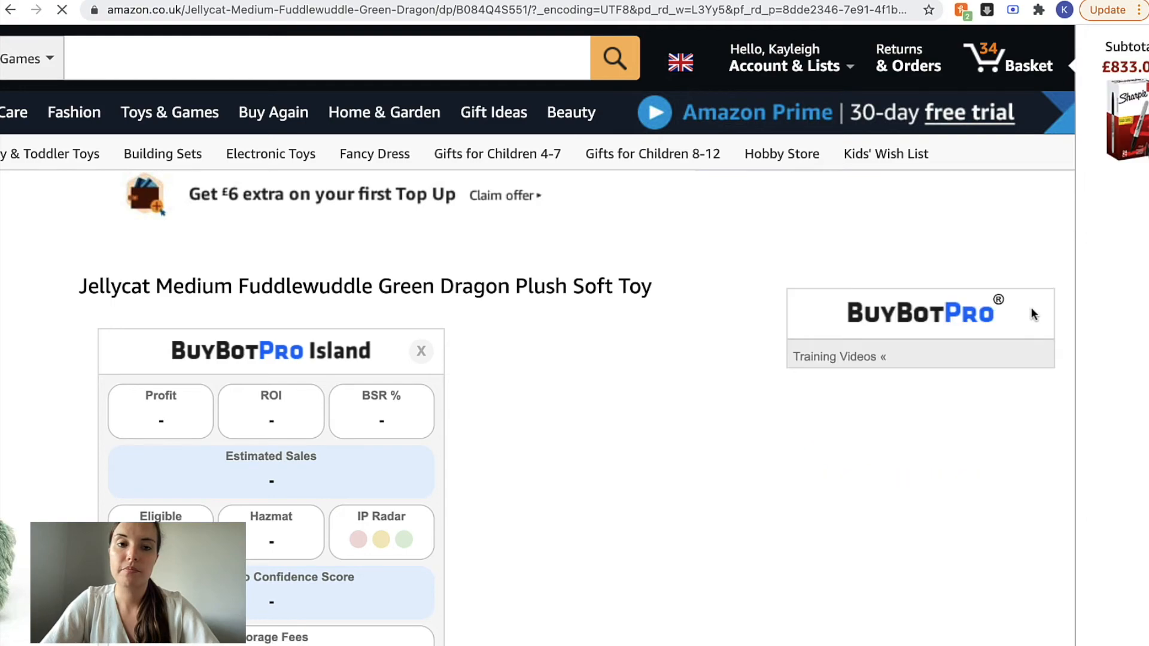
Scroll the sidebar to the IOSS (BETA) table showing Croatia, Belgium, Austria, Bulgaria
{"action": "scroll", "scroll_direction": "down", "scroll_amount": 3}
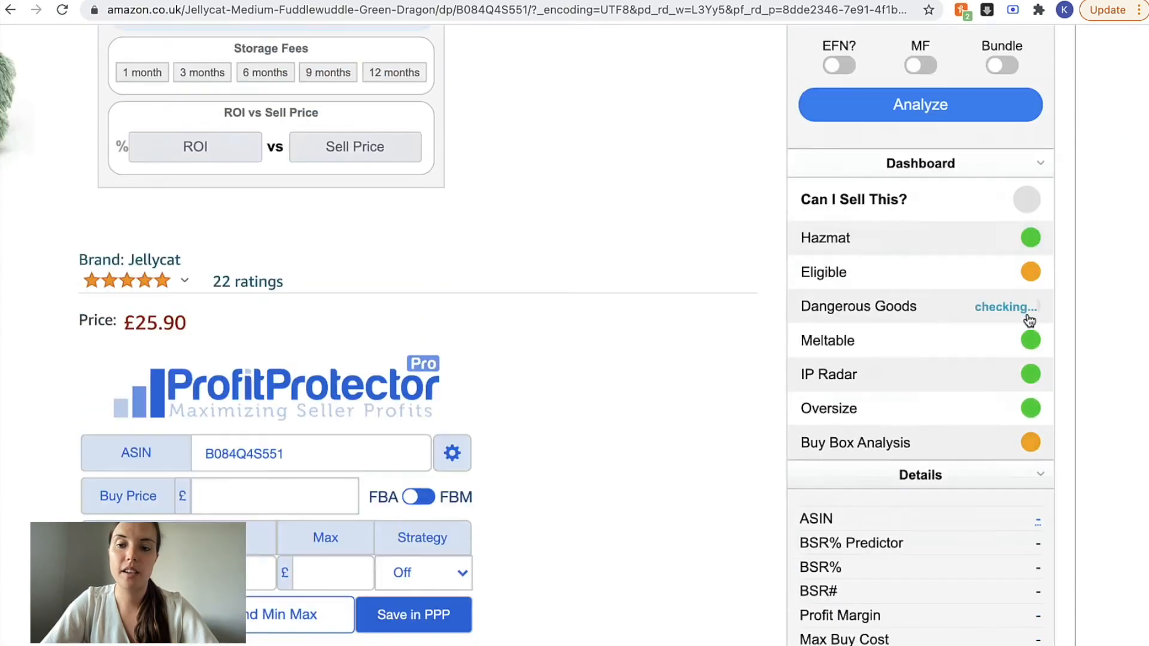
{"action": "scroll", "scroll_direction": "down", "scroll_amount": 3}
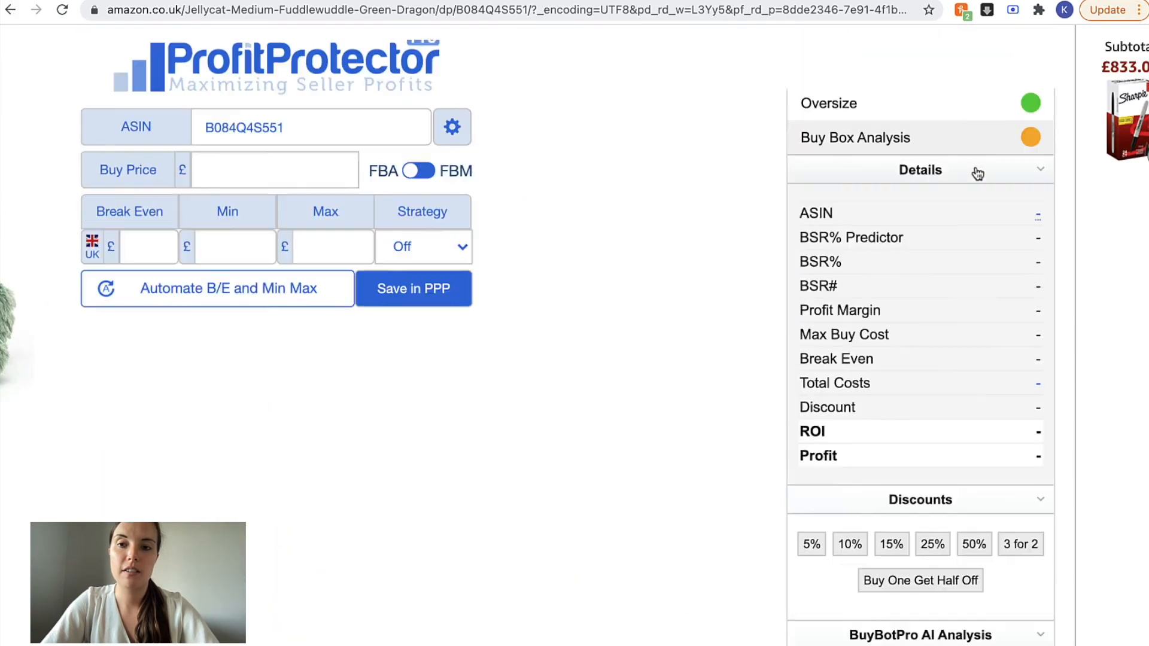
{"action": "scroll", "scroll_direction": "down", "scroll_amount": 3}
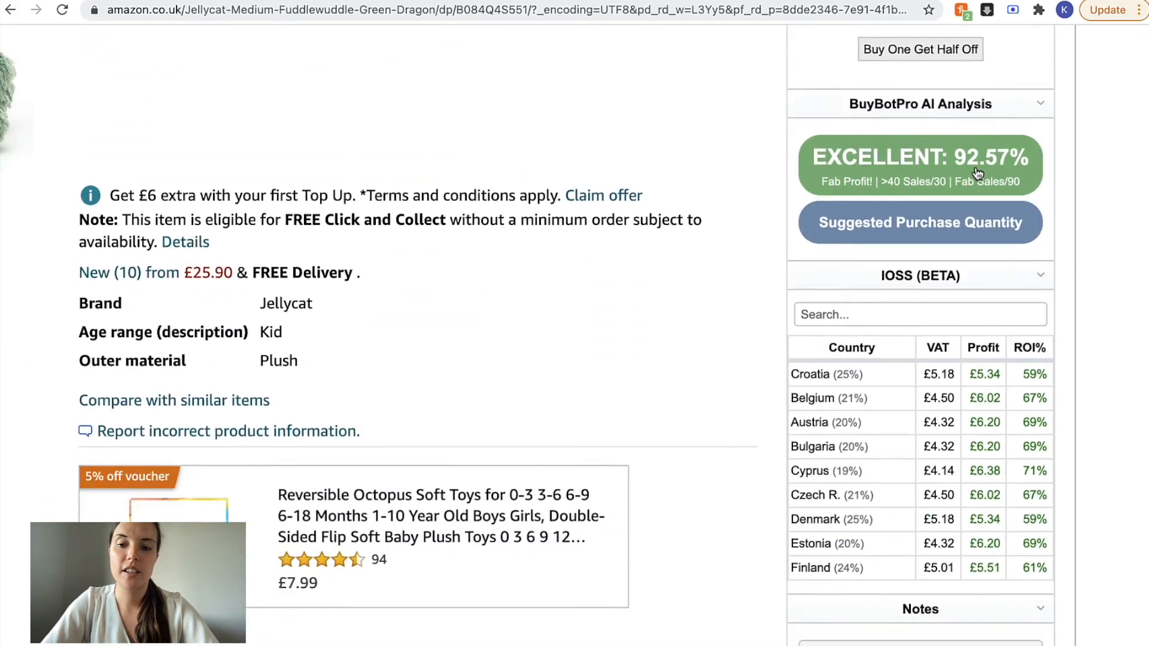
{"action": "scroll", "scroll_direction": "down", "scroll_amount": 3}
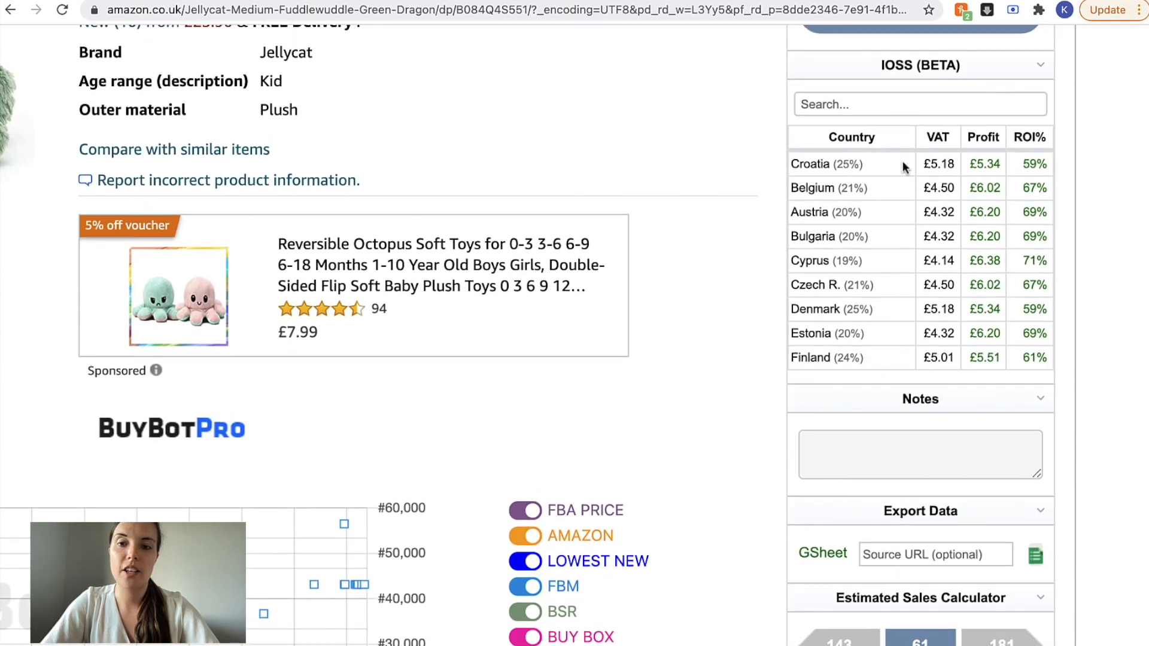
{"action": "mouse_move", "coordinate": [866, 169]}
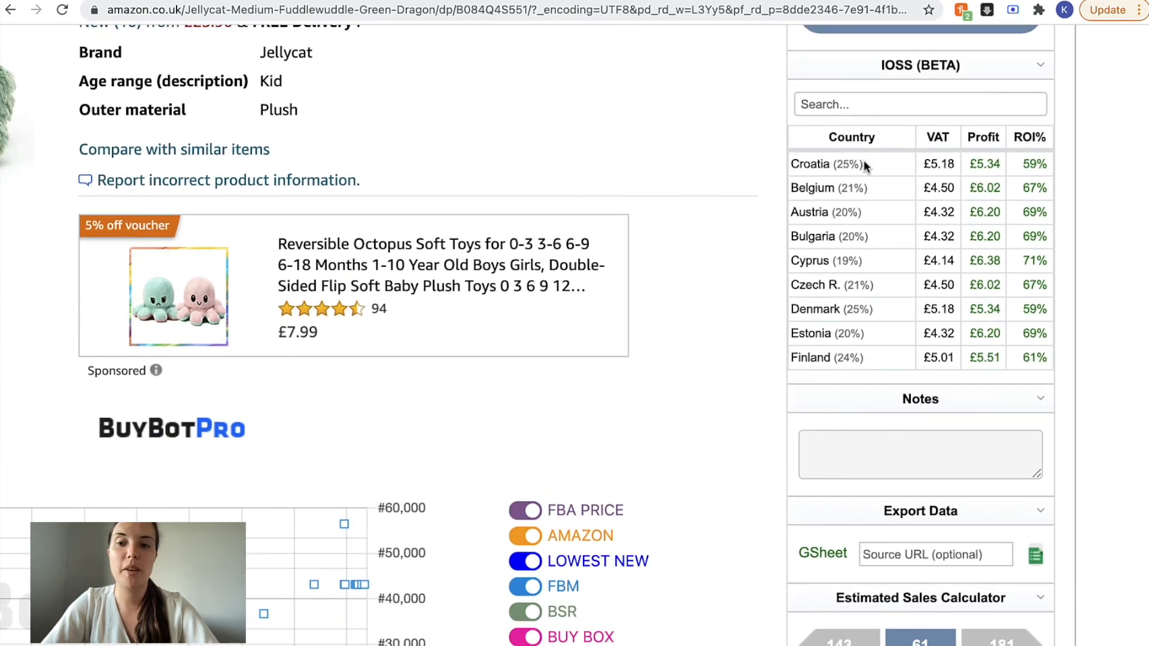